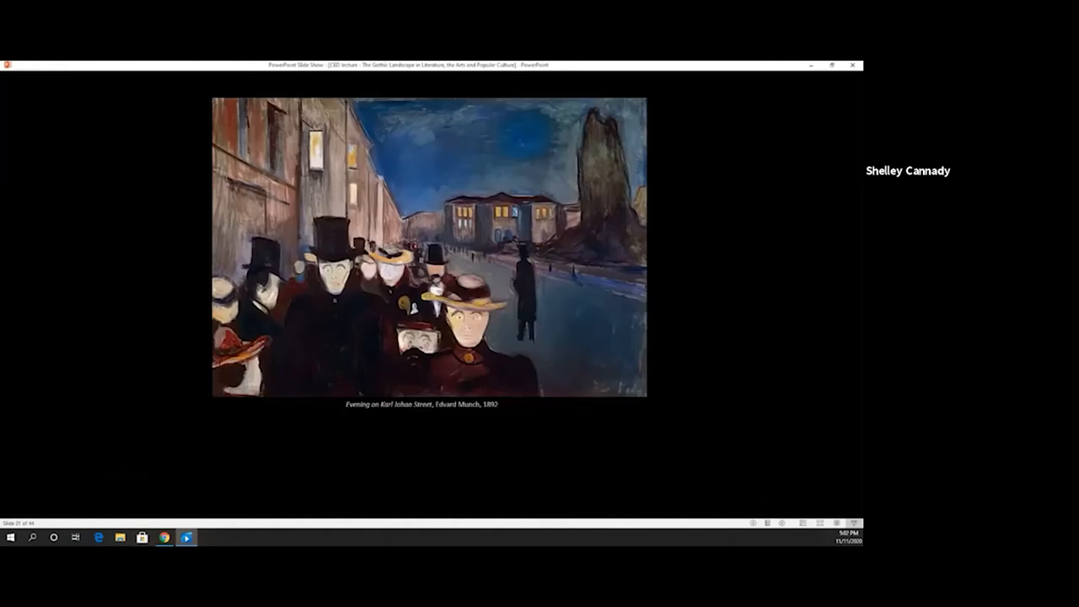
Step: Advance from the Munch street painting to the Caspar David Friedrich two-painting slide
key("right")
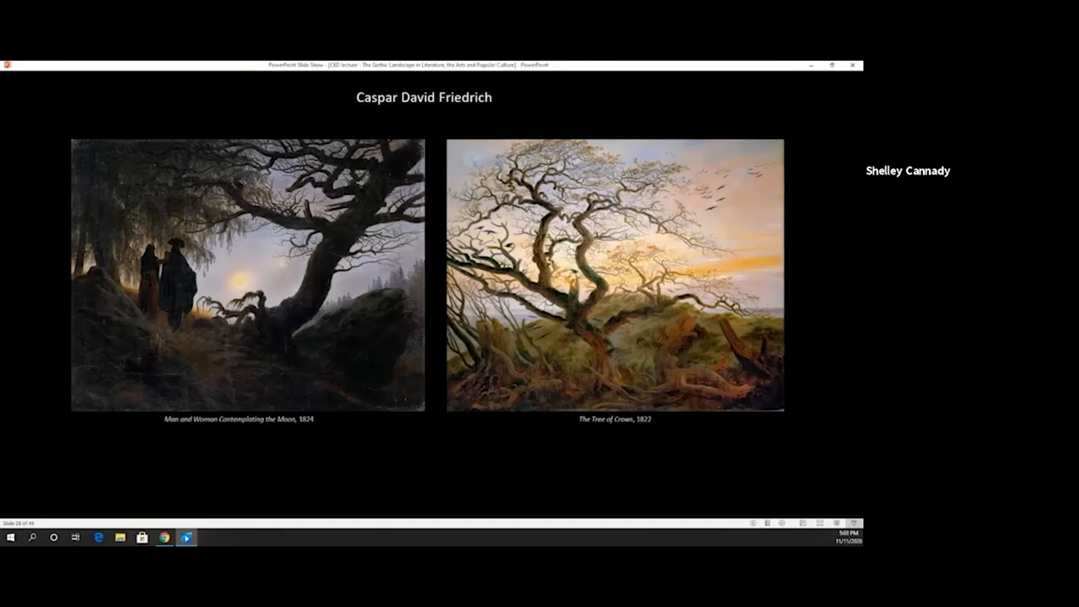
Step: Advance to the Friedrich slide featuring Abbey in the Oakwood
key("right")
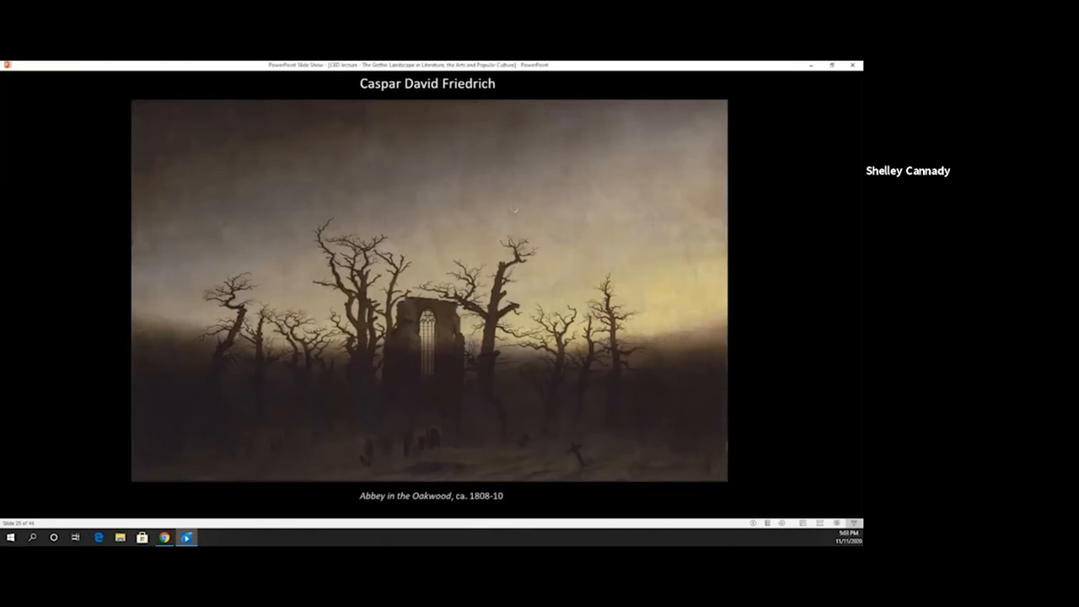
Step: Advance to the 'Nature as the Antagonist' slide with the Poe, Dana and Hawthorne covers
key("right")
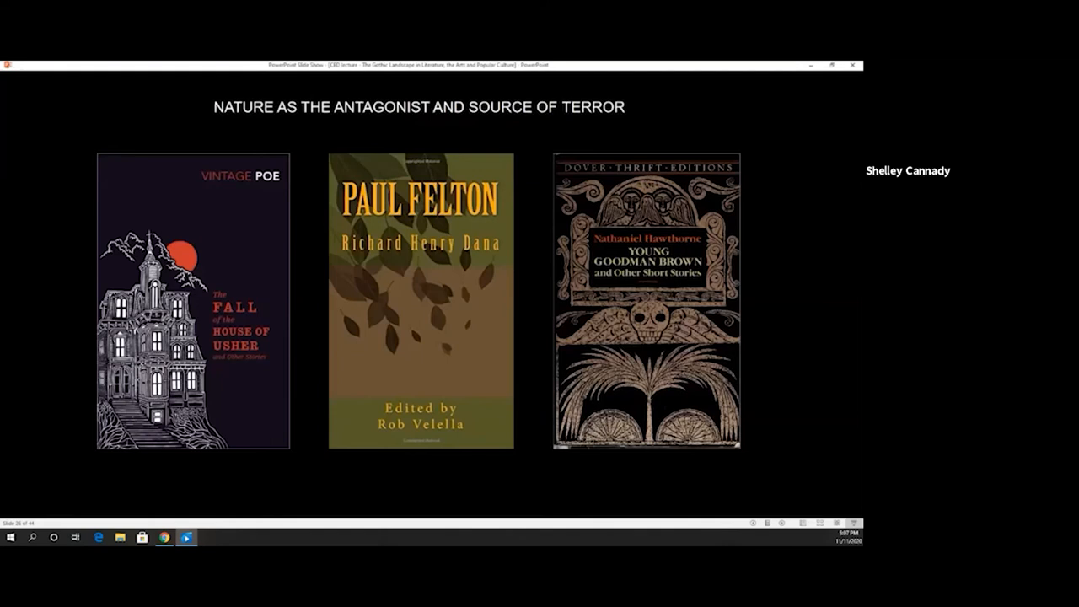
Step: Advance to the Frankenstein (1818) slide pairing the book cover and 1931 film still
key("right")
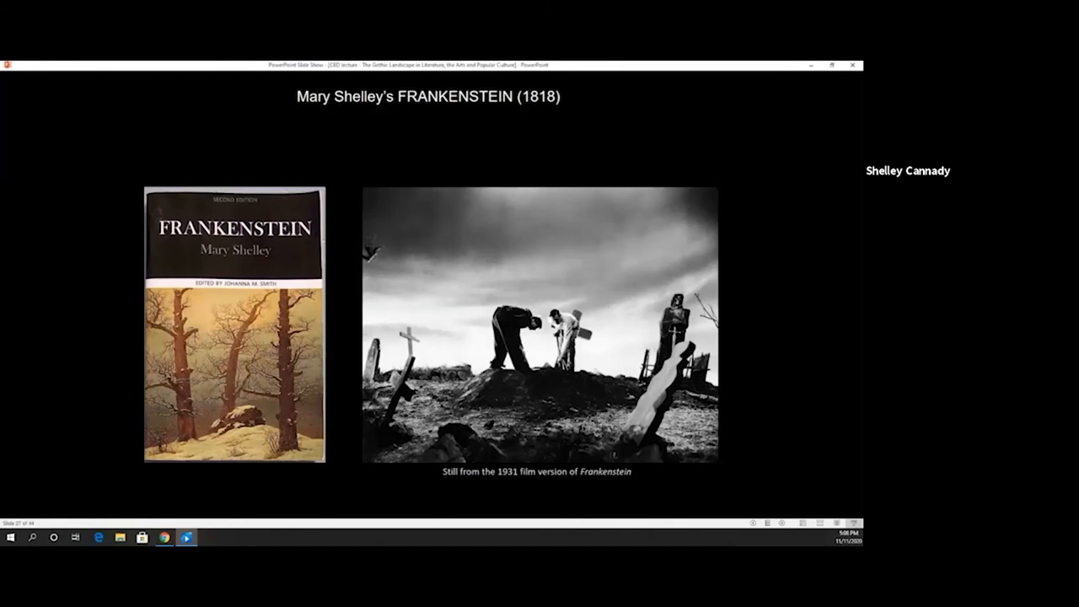
Step: Advance to the 19th-century Gothic slide on the Brontës, Wilkie Collins and Henry James
key("Right")
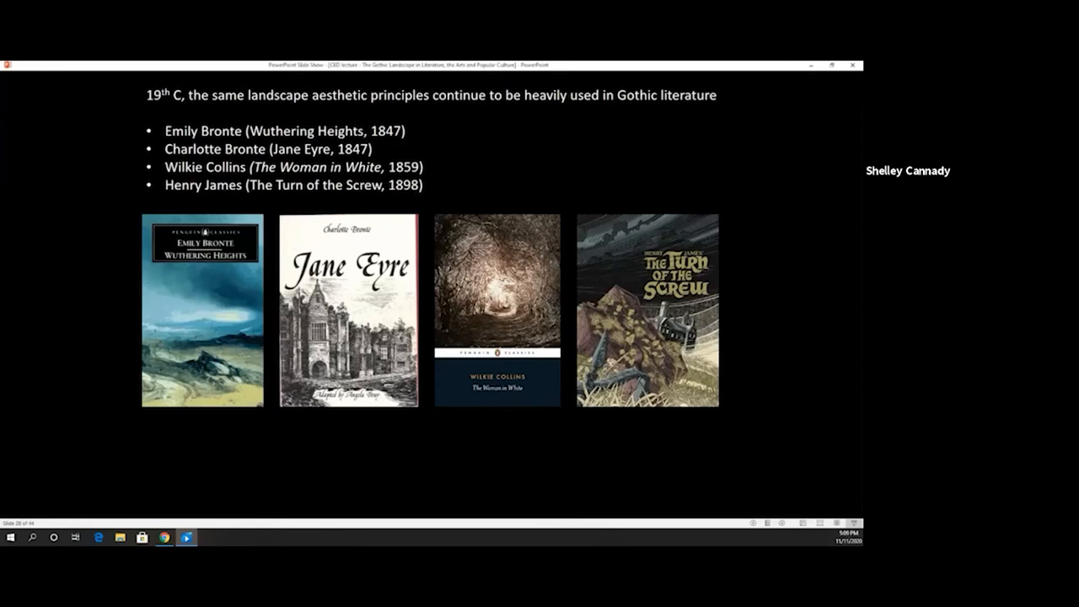
Step: Advance to the evolving anxieties slide on Dracula, Jekyll and Hyde, and Dickens
key("right")
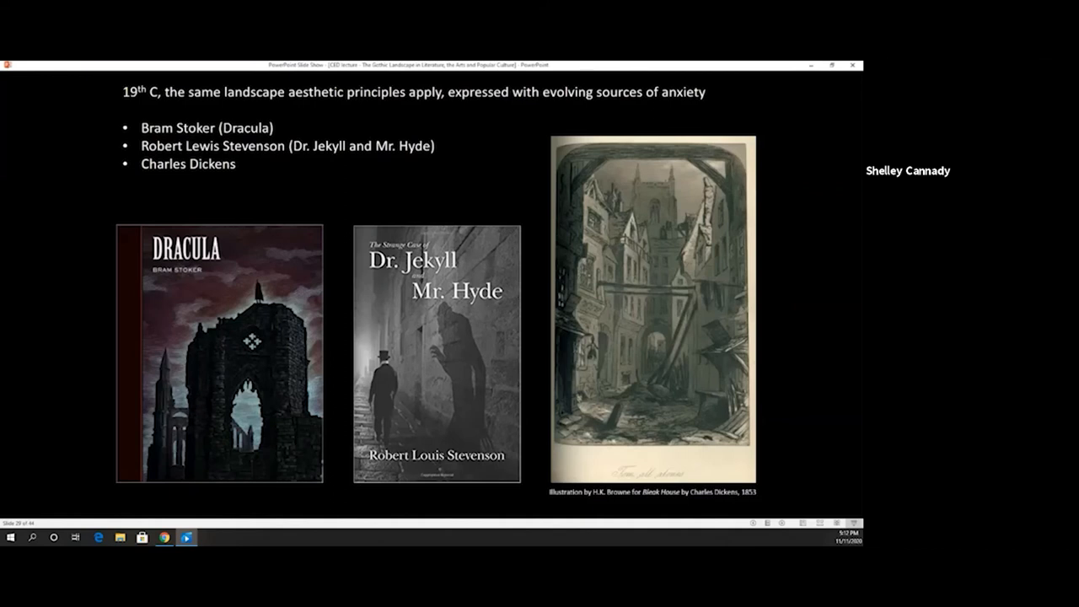
Step: Leave the slideshow after the Dickens slide, revealing the browser's Zoom launch page
key("right")
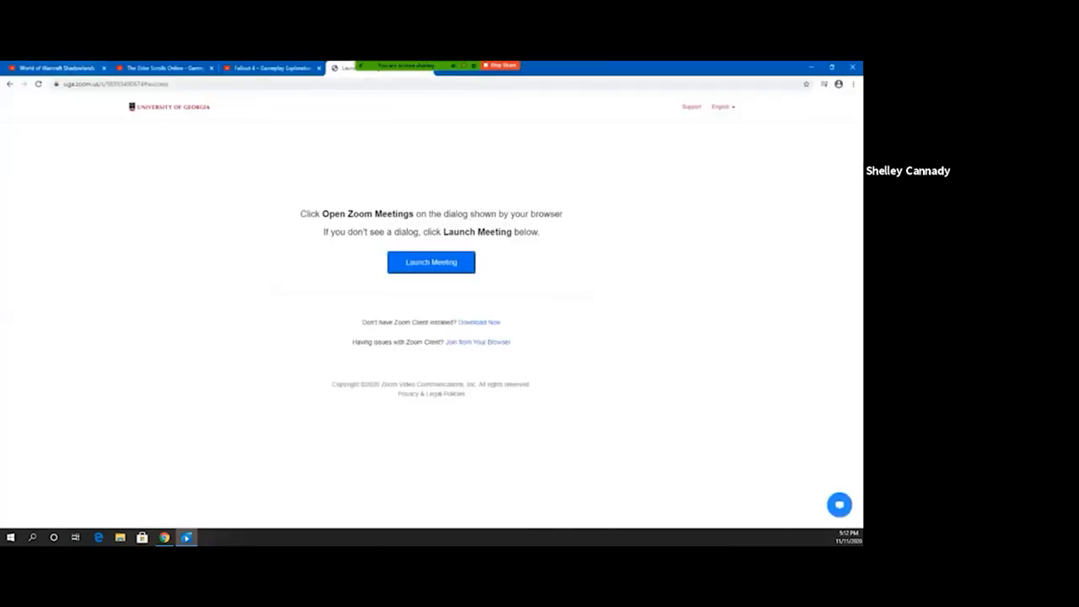
Step: Start the World of Warcraft Shadowlands gameplay overview trailer on YouTube
left_click(59, 64)
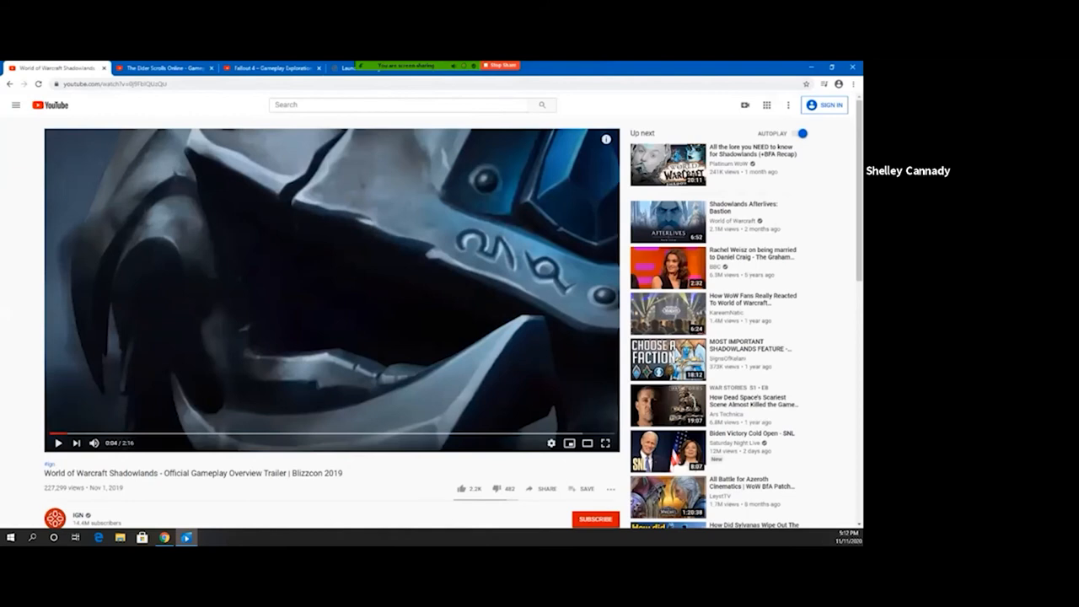
left_click(605, 445)
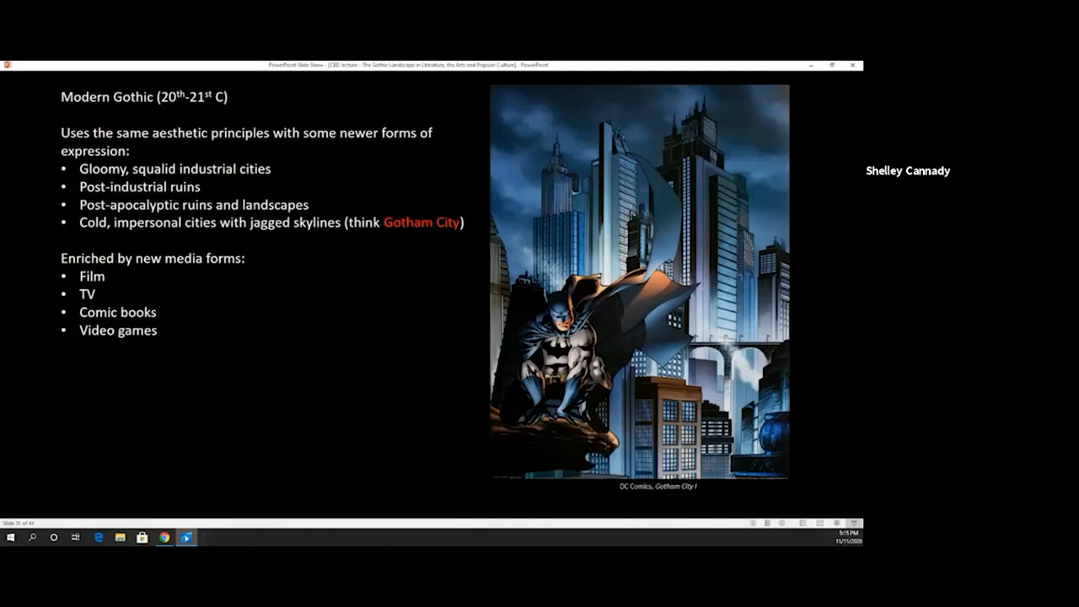
key("right")
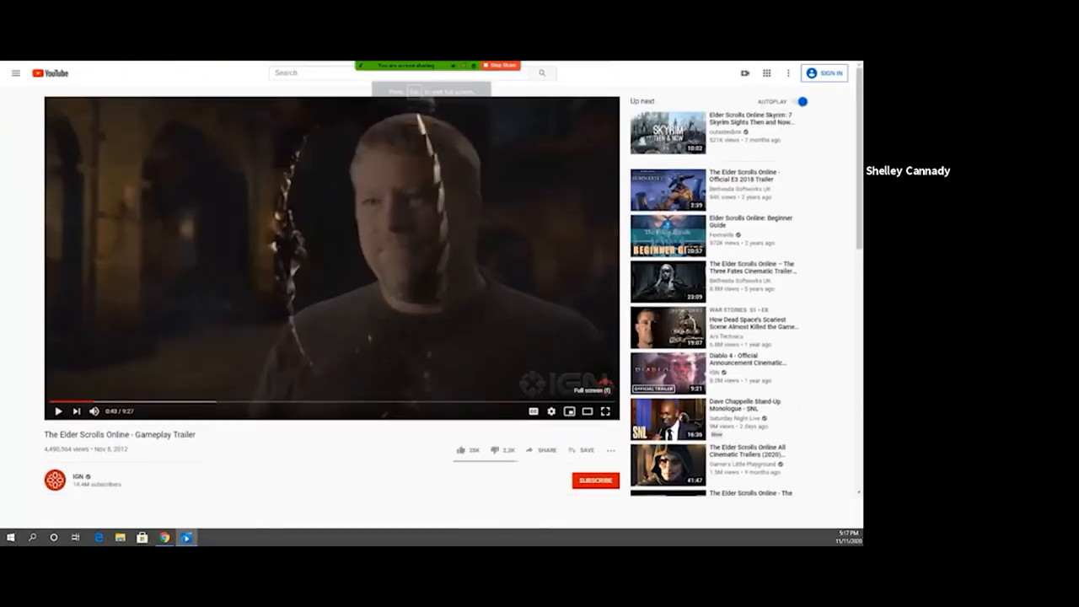
left_click(603, 412)
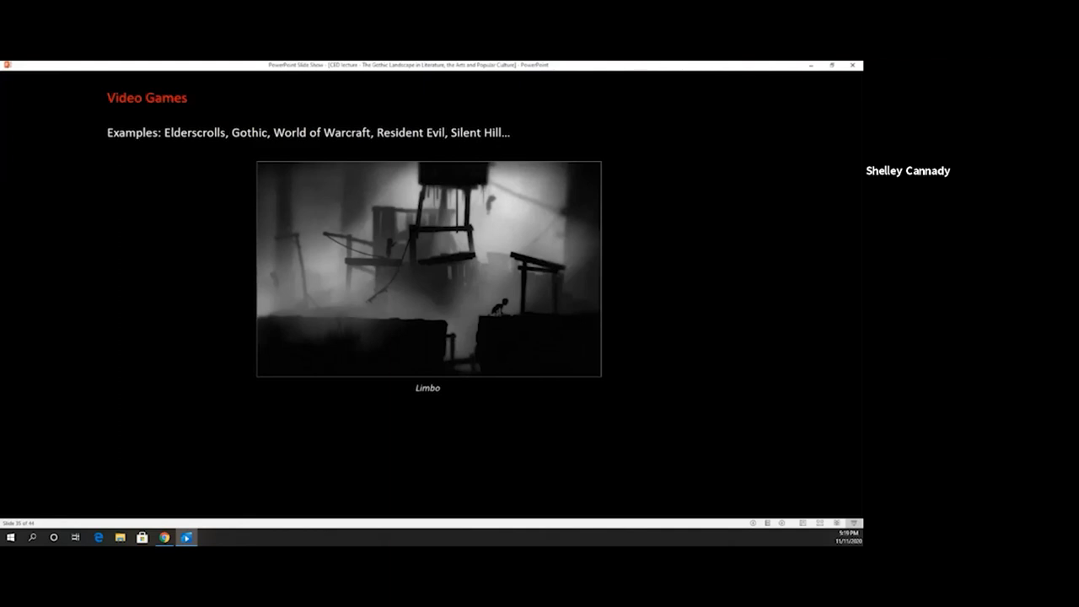
Step: Play the embedded Fallout 4 gameplay video, then move on to the snowy tree photographs slide
key("right")
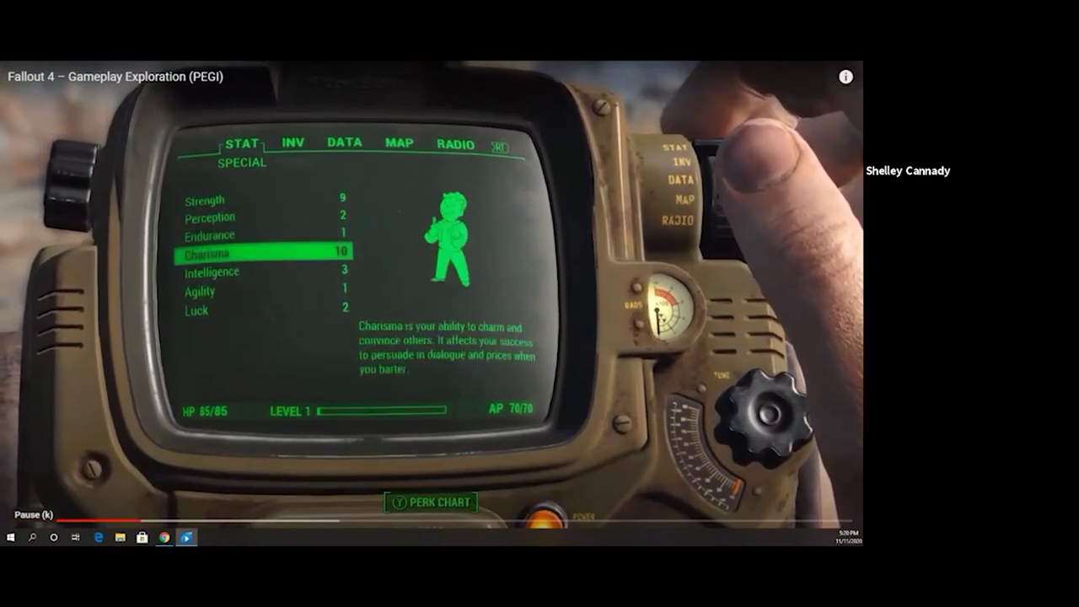
key("down")
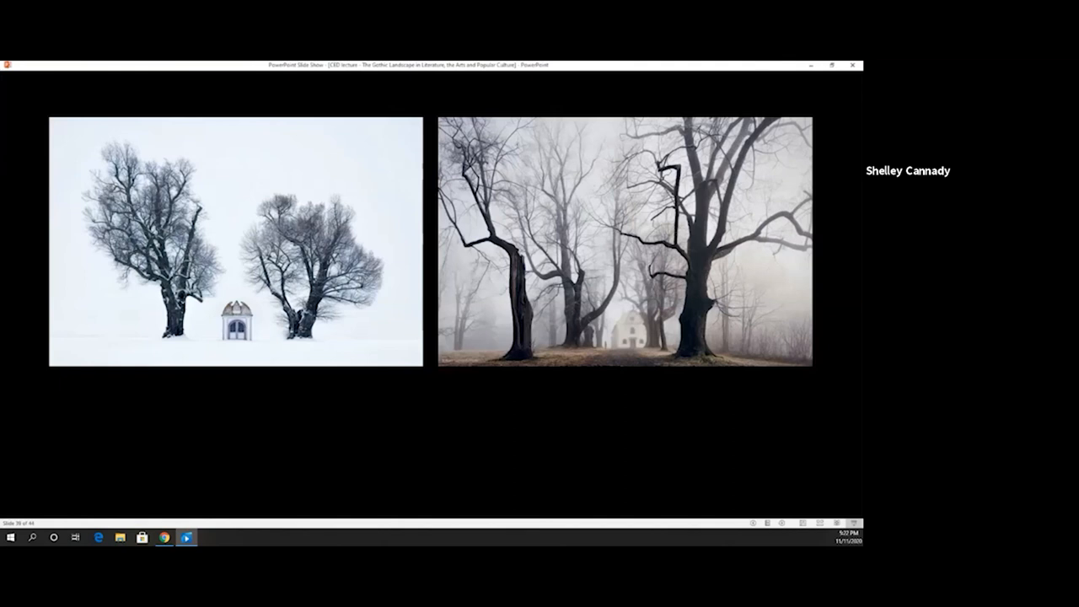
Step: Advance from the tree photographs to the ruined abbey among dead trees painting
key("right")
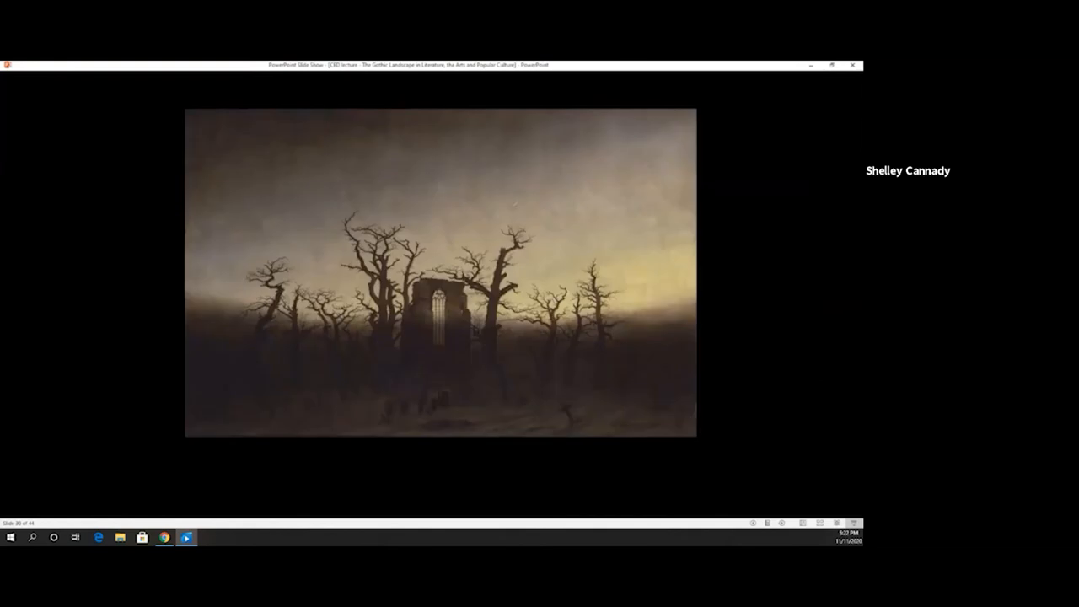